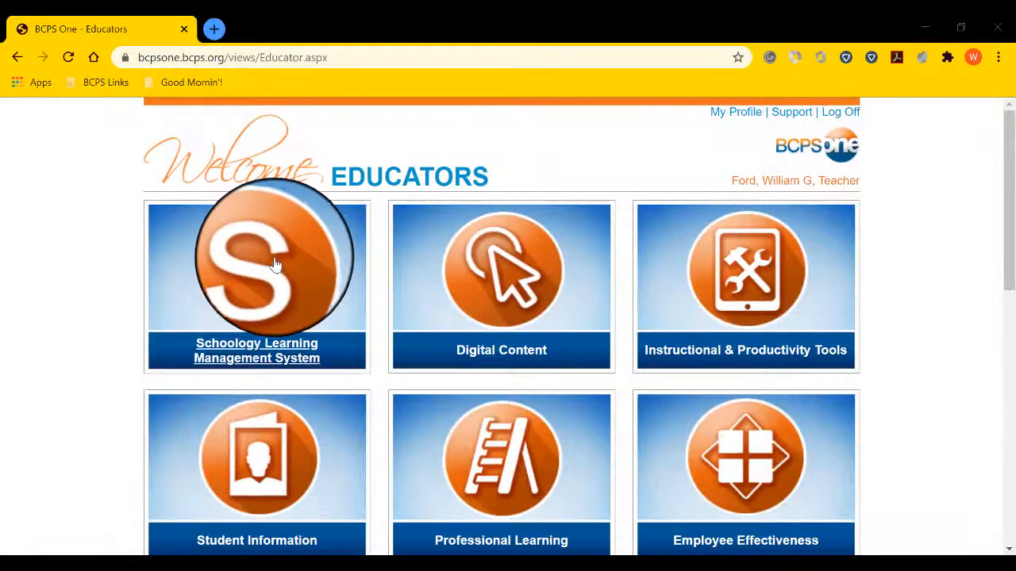
Step: Launch Schoology from the district portal and go to Your Profile
left_click(256, 266)
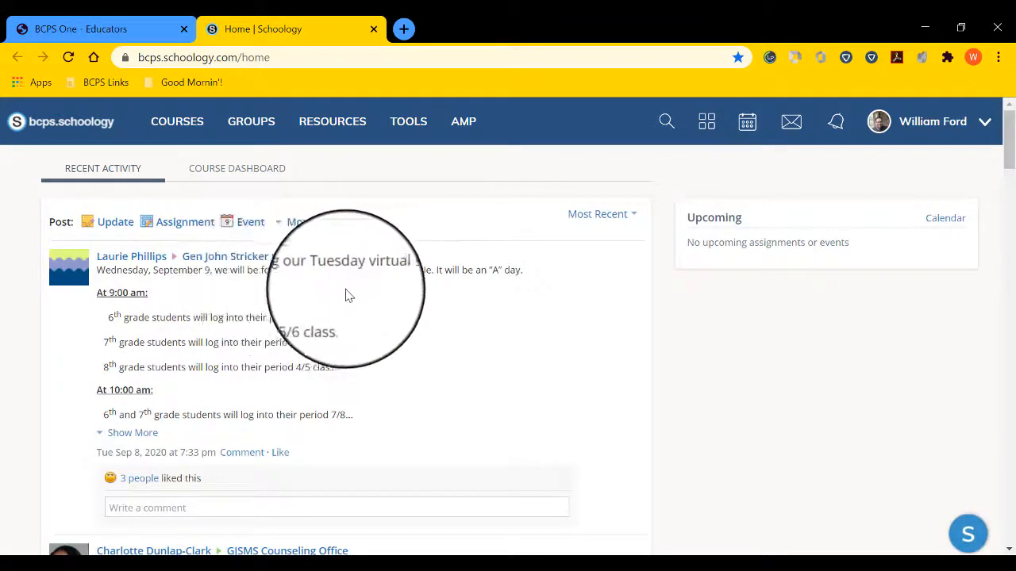
mouse_move(764, 154)
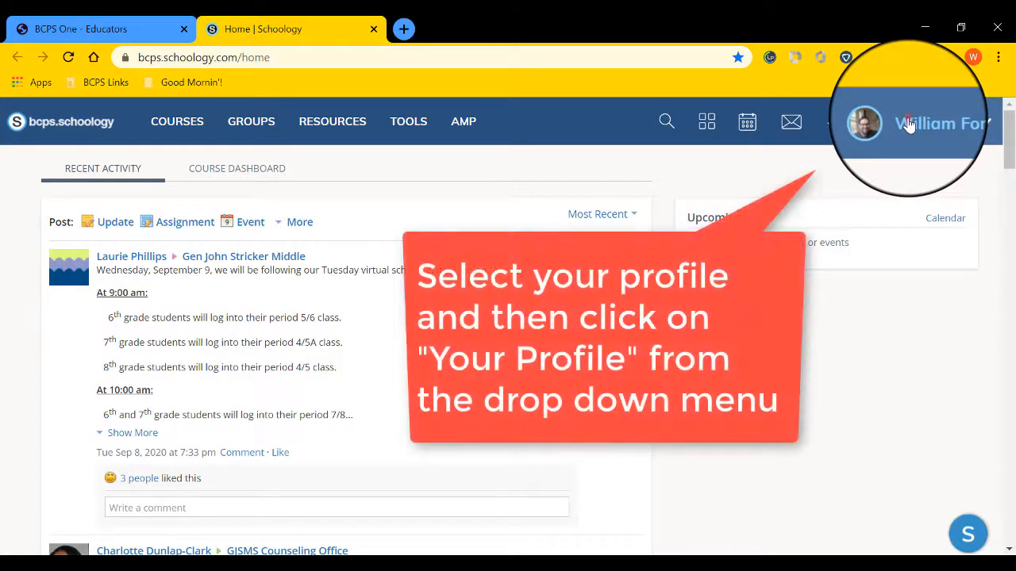
left_click(940, 123)
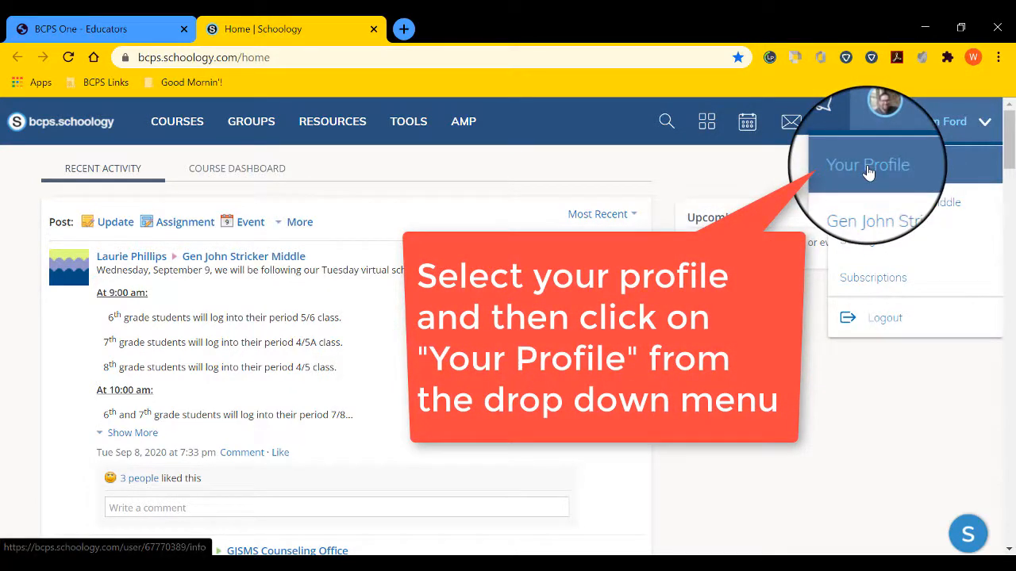
left_click(867, 164)
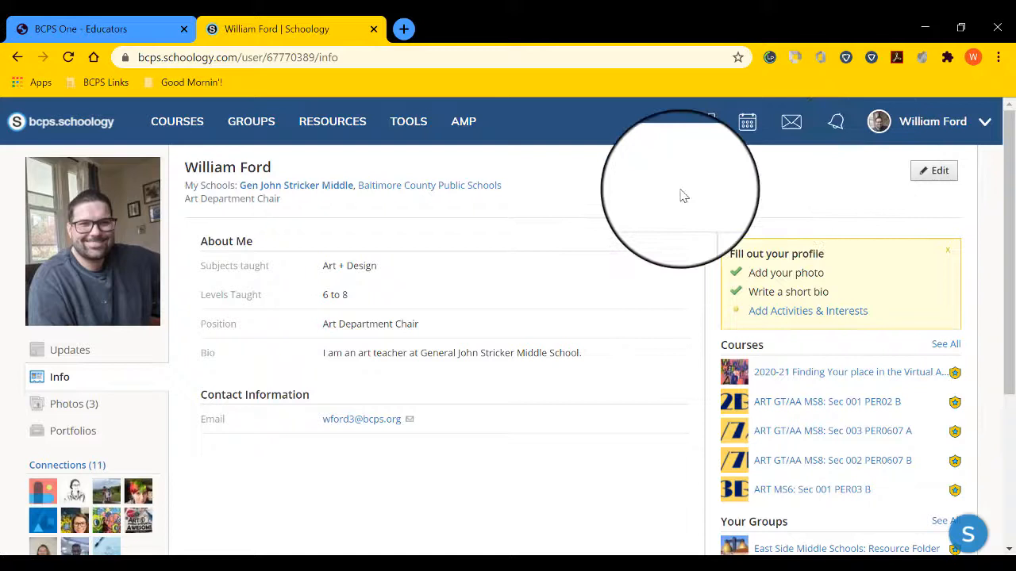
mouse_move(263, 355)
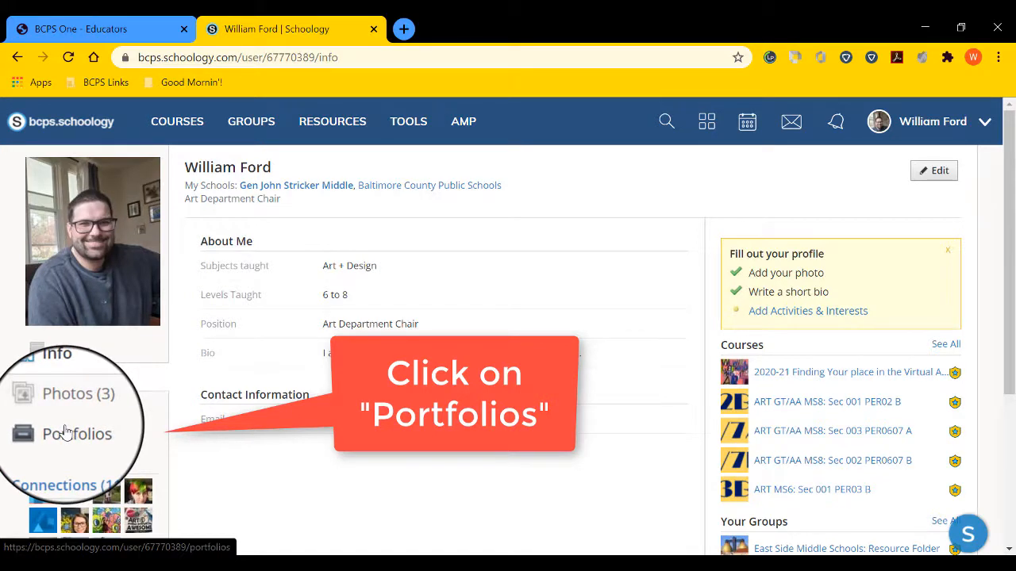
Step: Go to Portfolios in the profile menu and create a New Portfolio
left_click(78, 434)
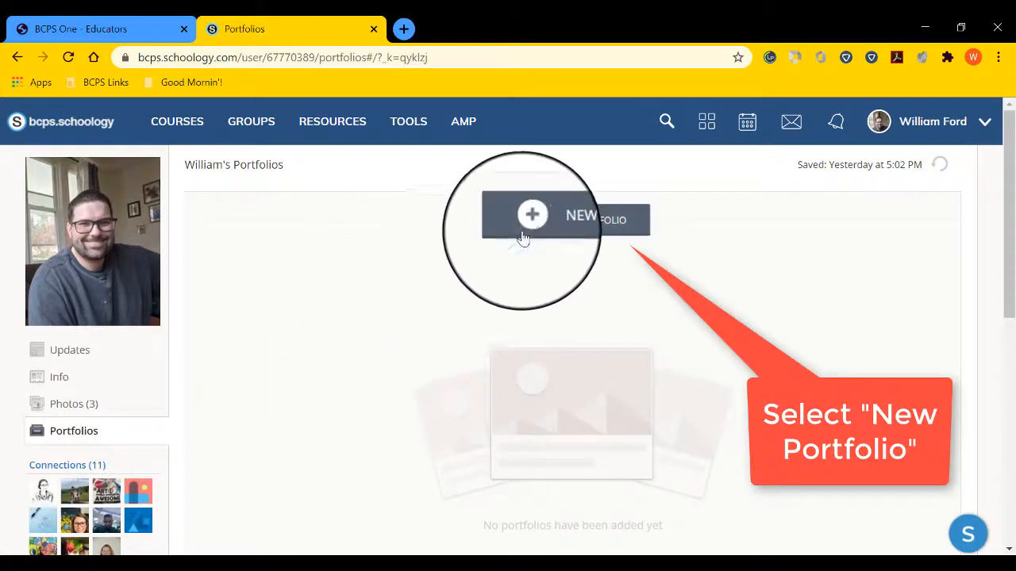
mouse_move(579, 222)
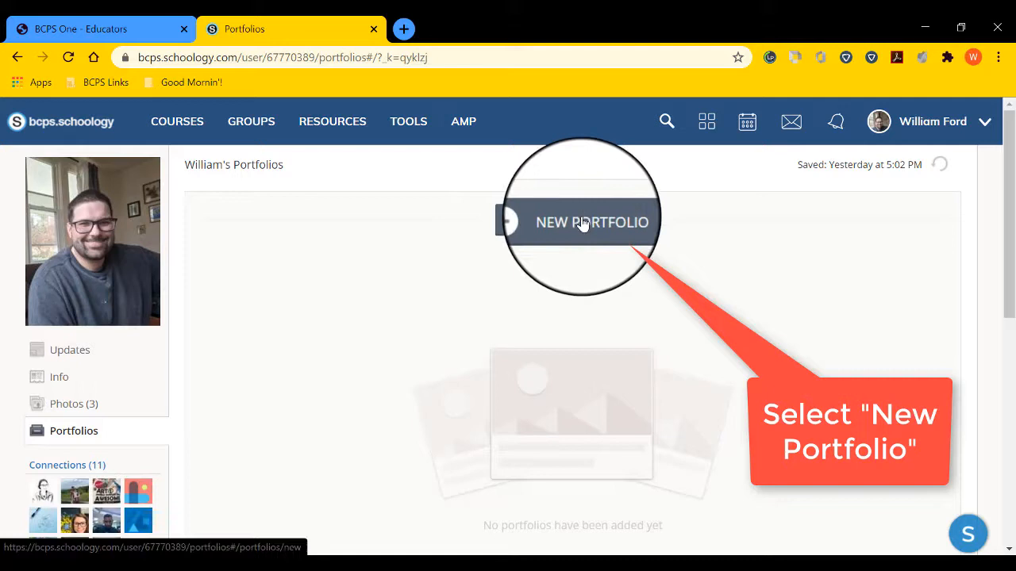
left_click(582, 222)
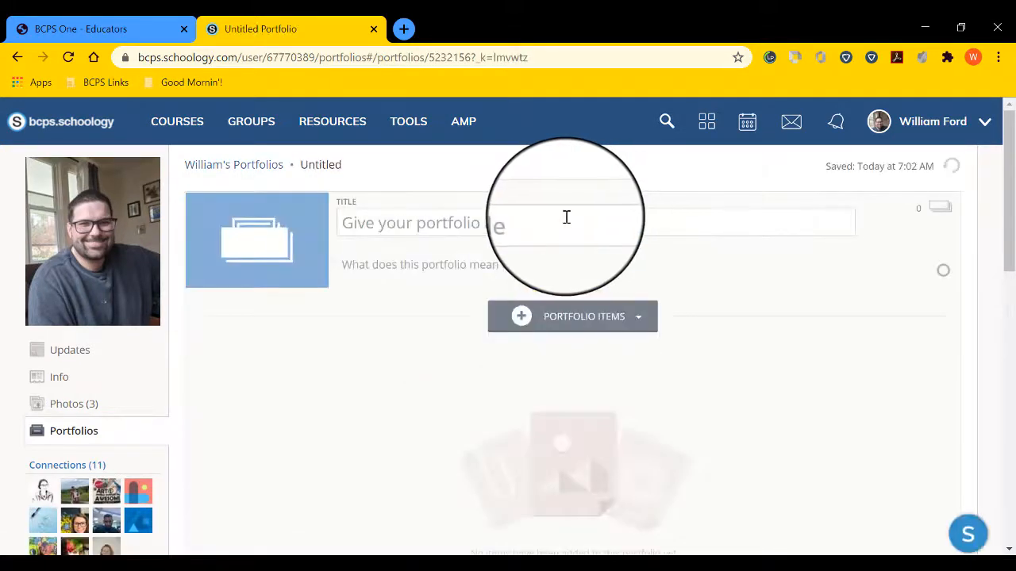
Step: Title the portfolio 'Ford Artwork 2020-2021'
left_click(516, 223)
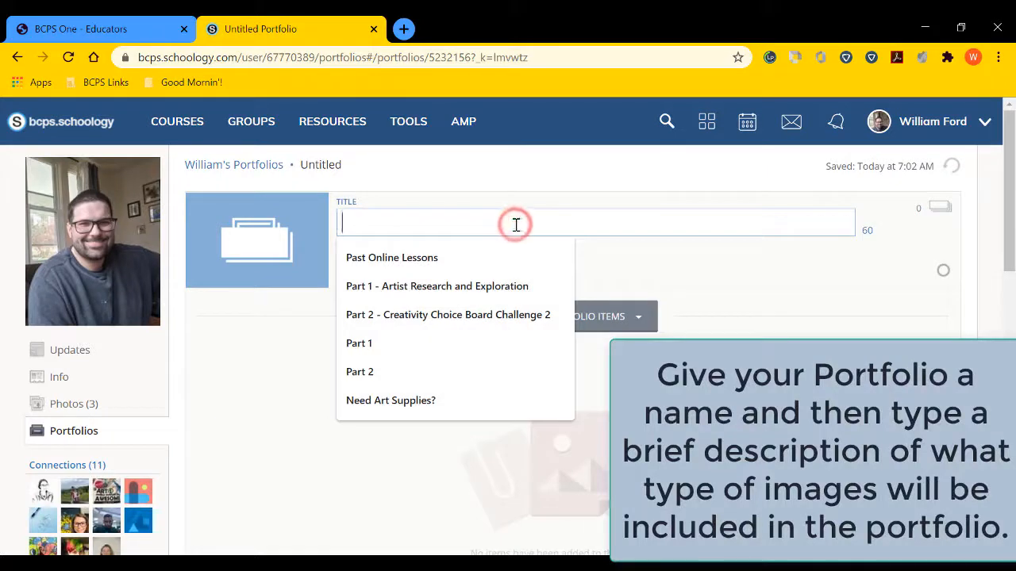
type("Ford")
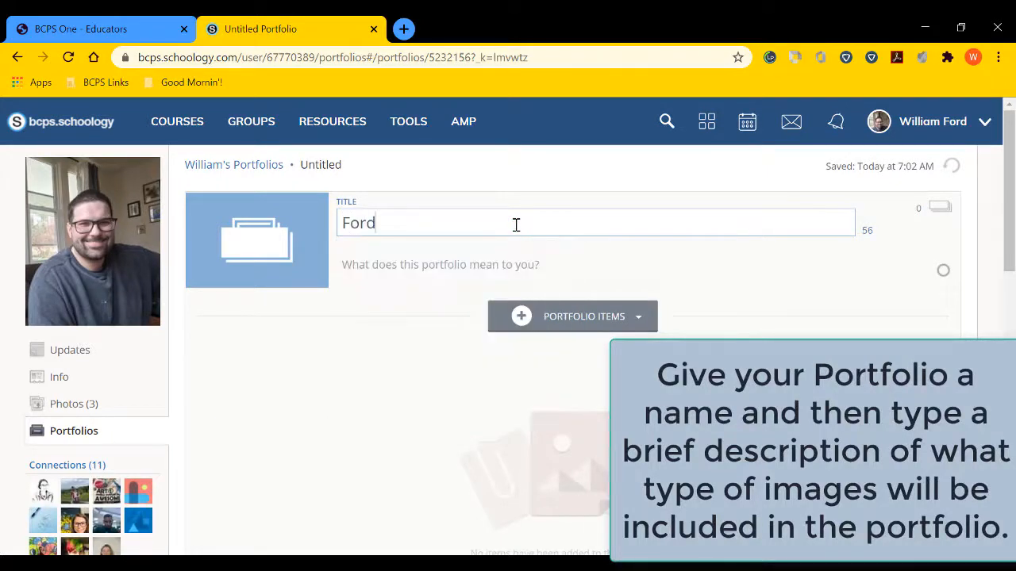
type("Art")
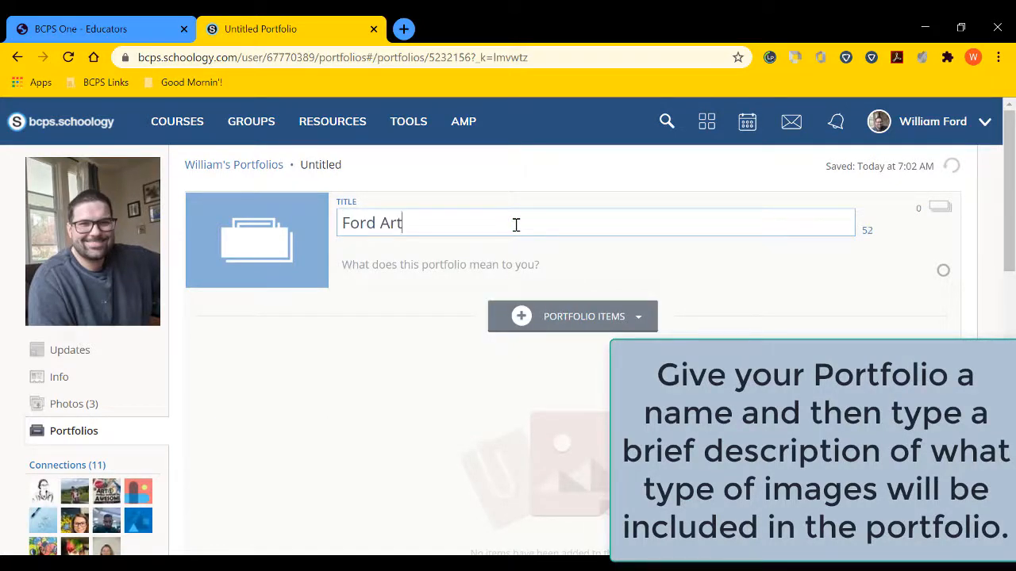
type("work 2020-2")
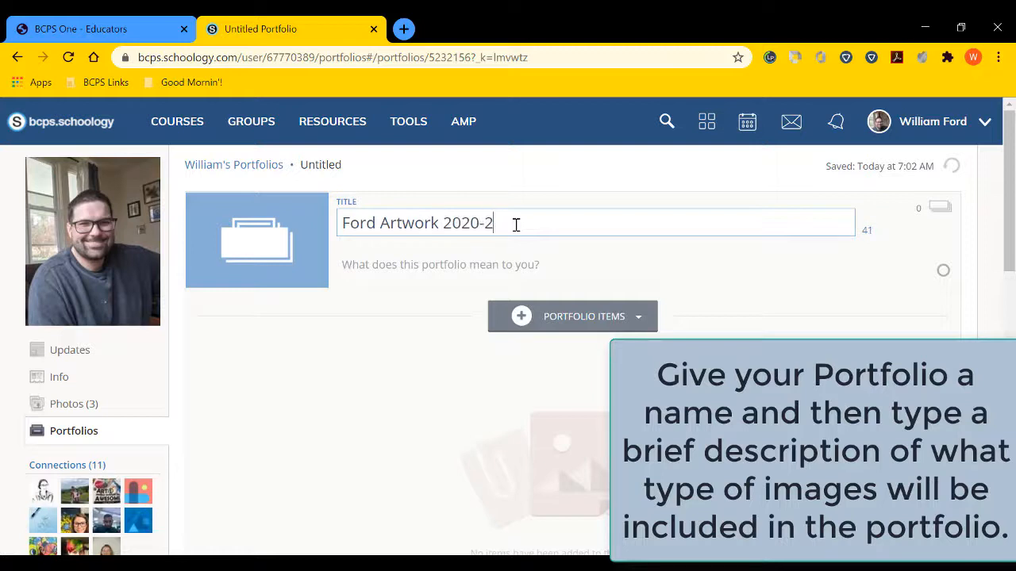
type("021")
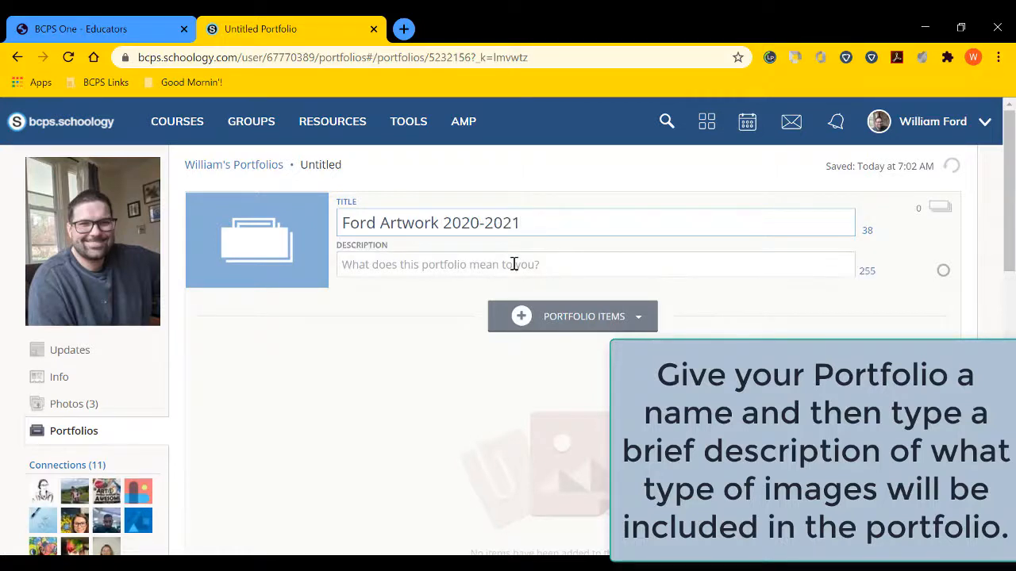
Step: Enter the description 'This is where I will upload my artwork for the 2020…'
type("This is")
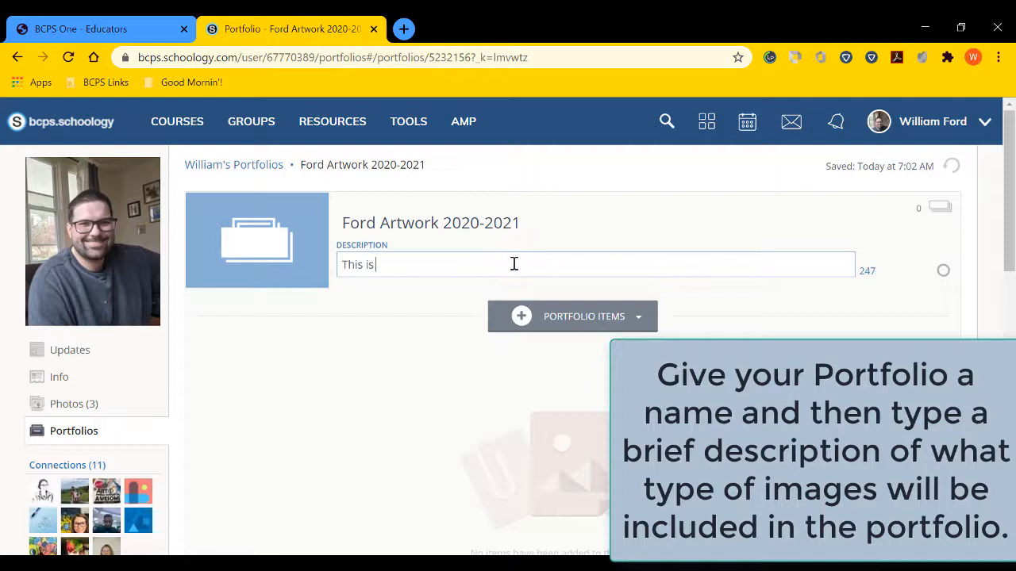
type("where I")
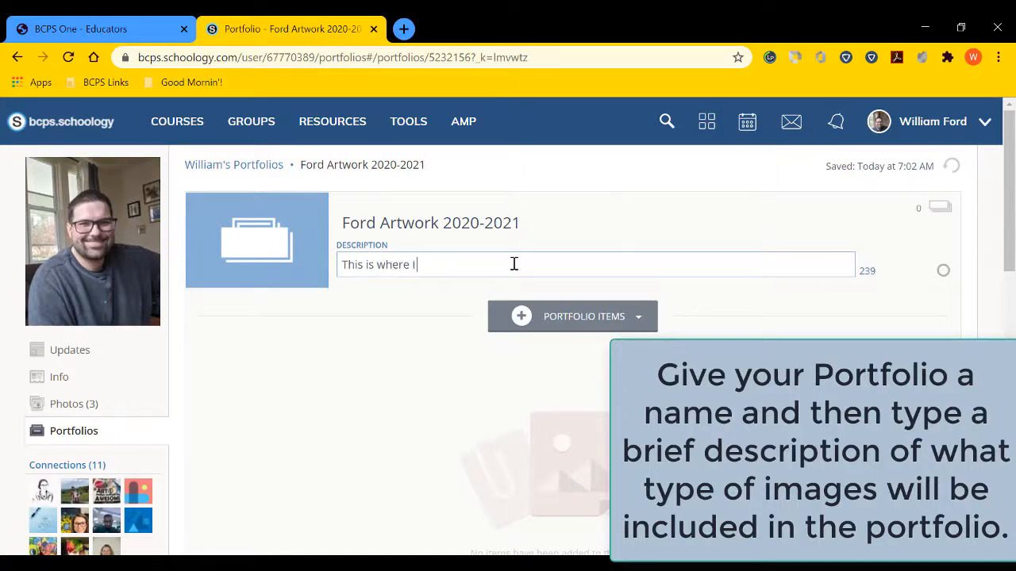
type("will upload my")
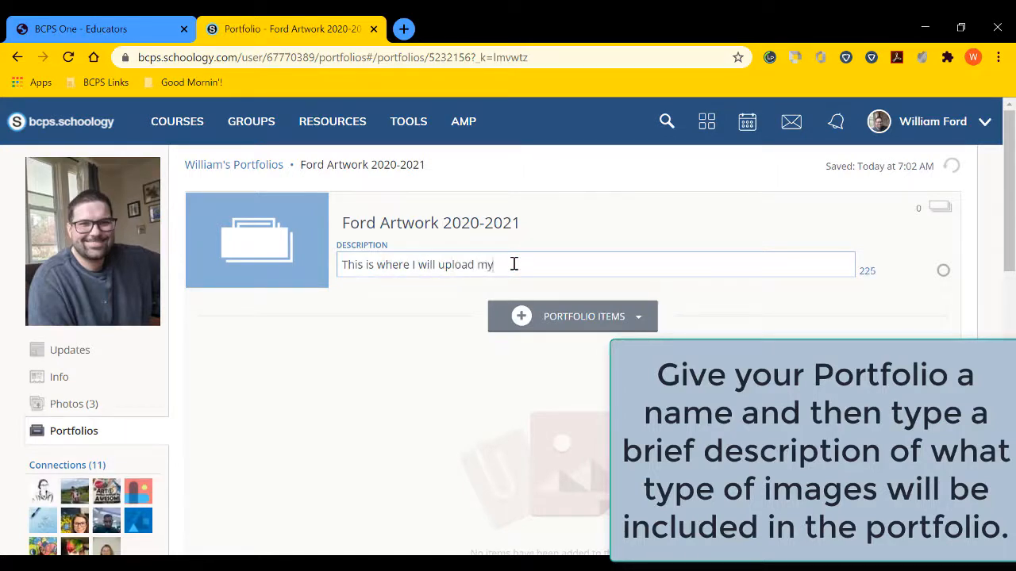
type("artwork")
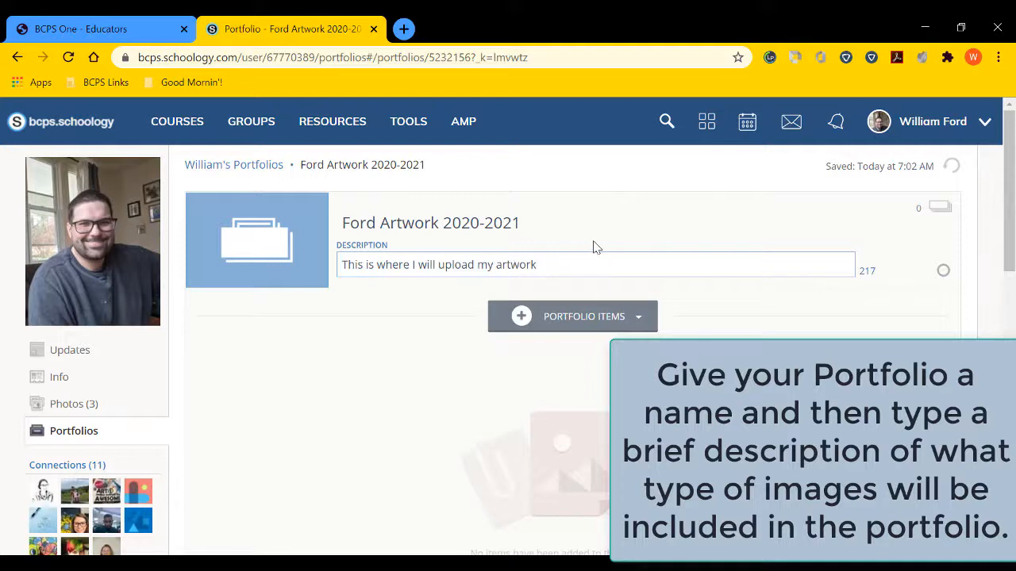
type("for the 2020-2021 school year.")
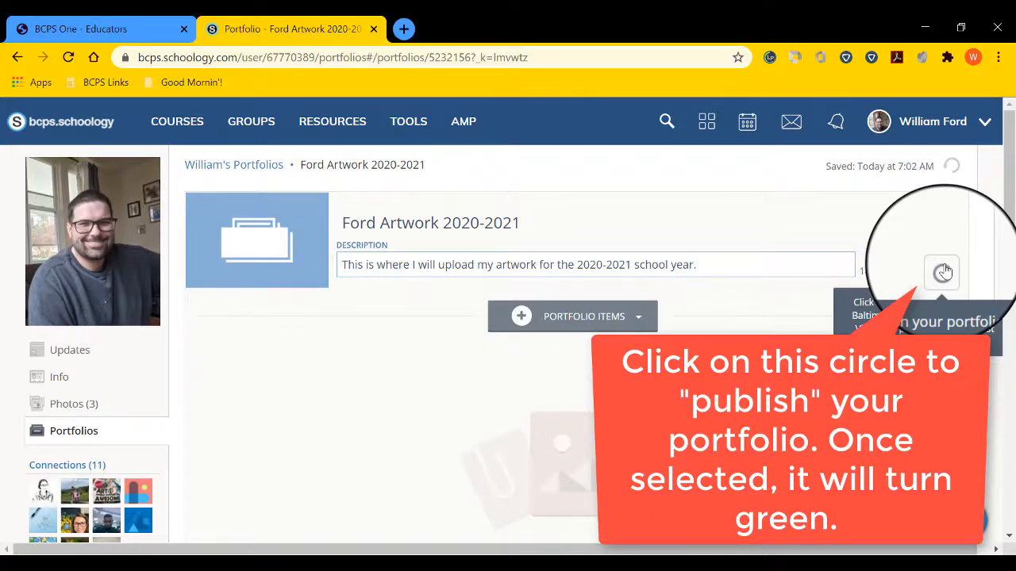
Step: Publish the Ford Artwork 2020-2021 portfolio and show the Portfolio Items options
left_click(941, 273)
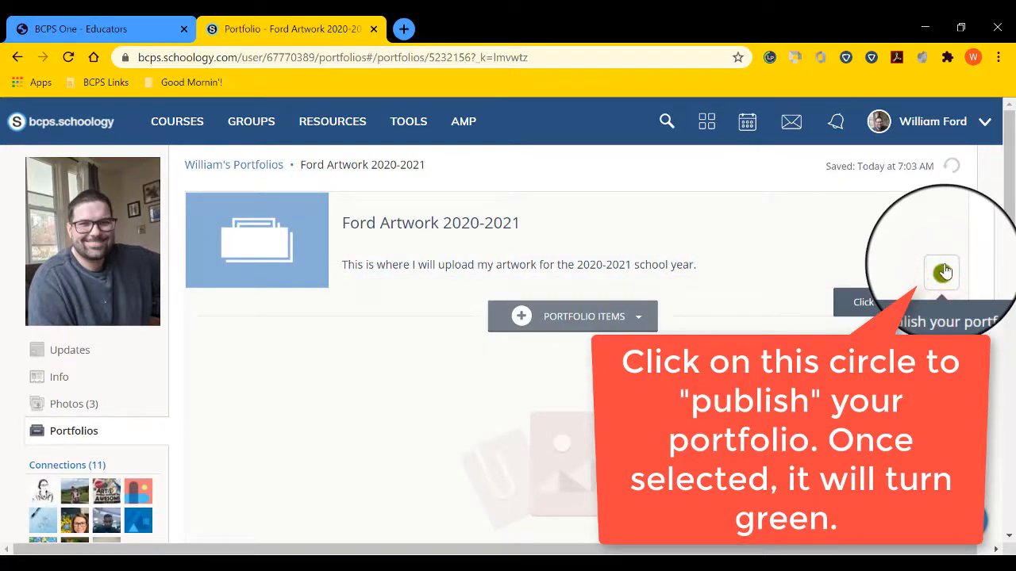
left_click(942, 272)
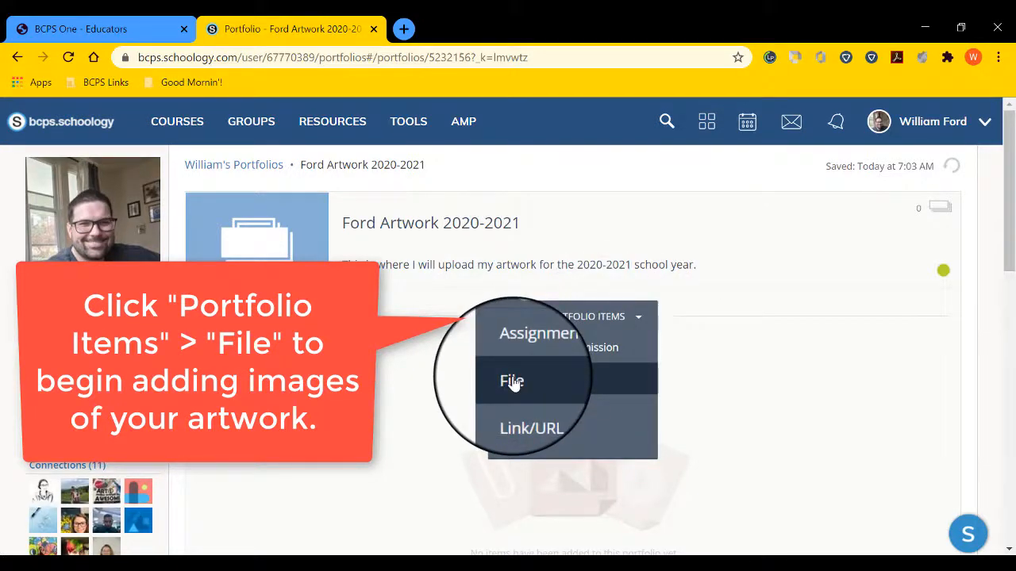
Step: Upload the clothespin sketch JPG as a File portfolio item
left_click(512, 381)
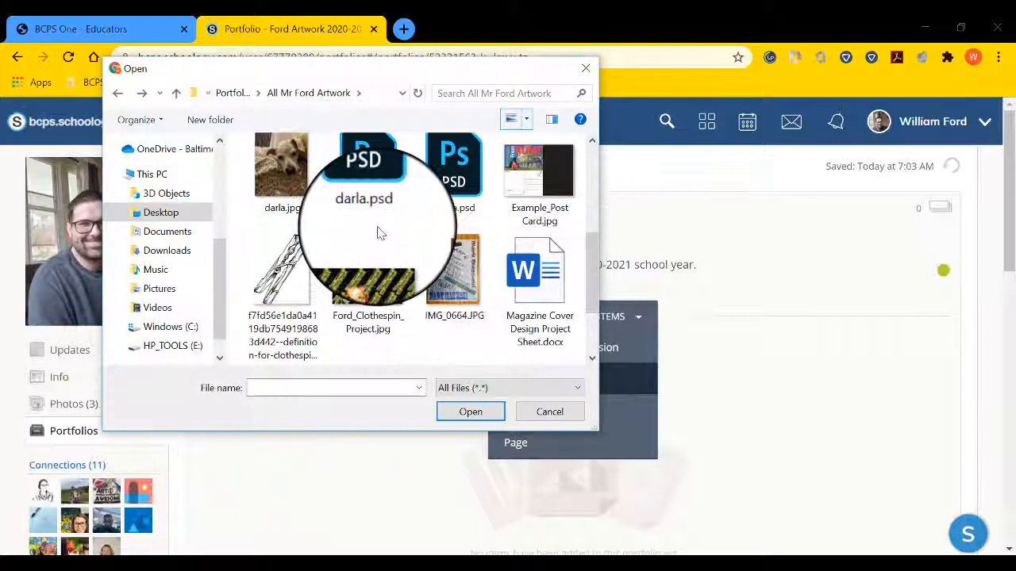
scroll("down", 3)
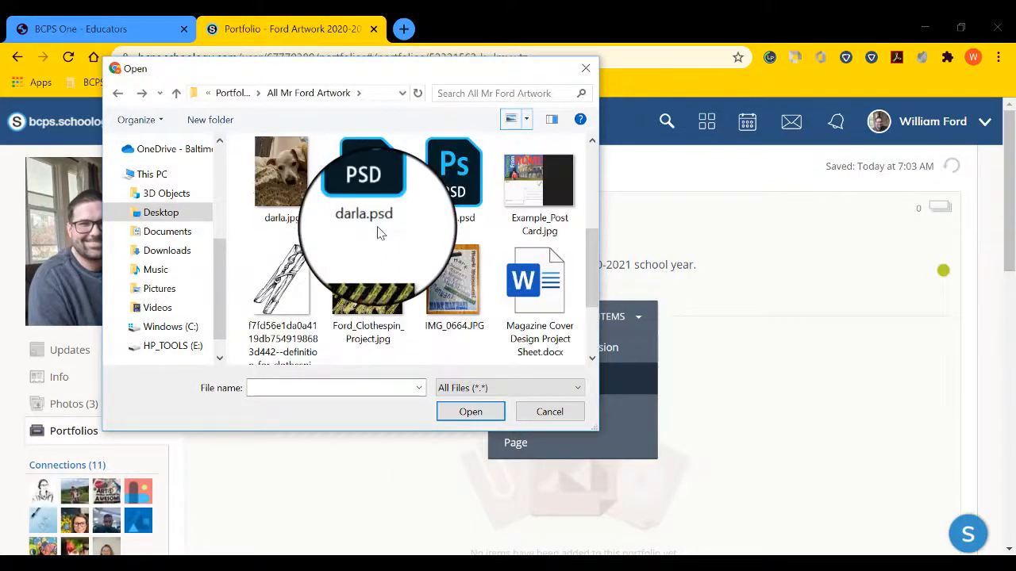
mouse_move(282, 290)
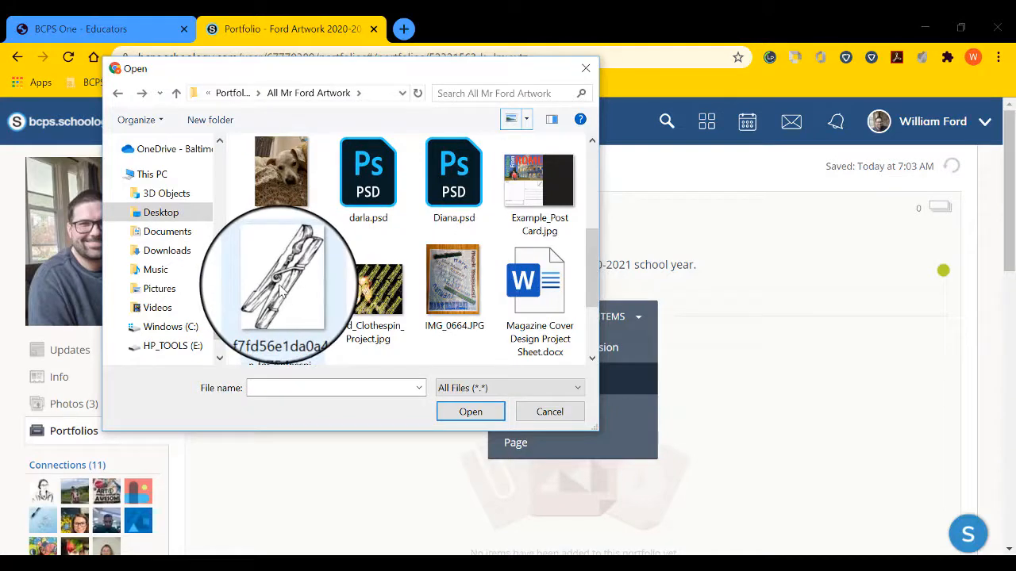
mouse_move(282, 278)
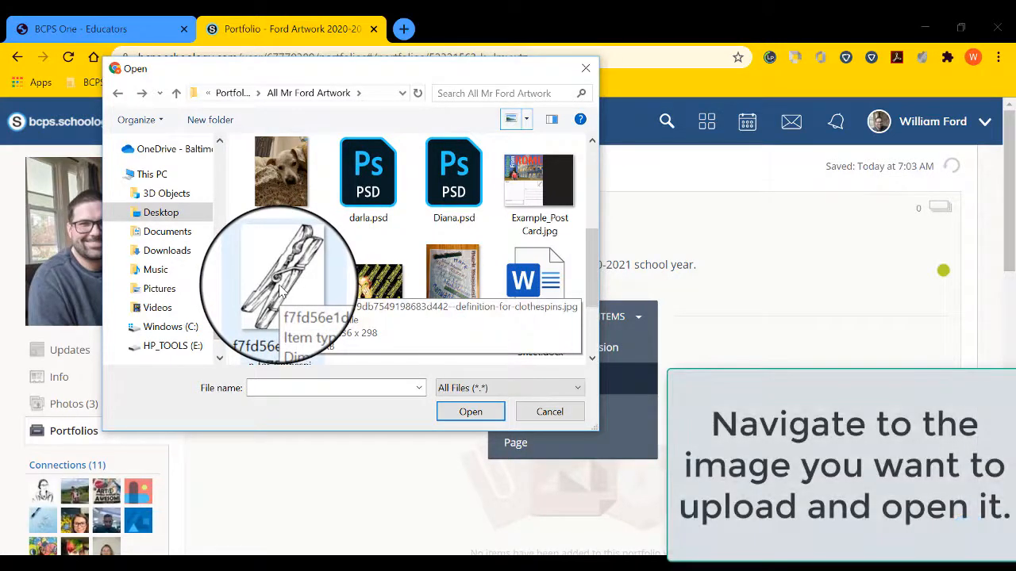
left_click(549, 411)
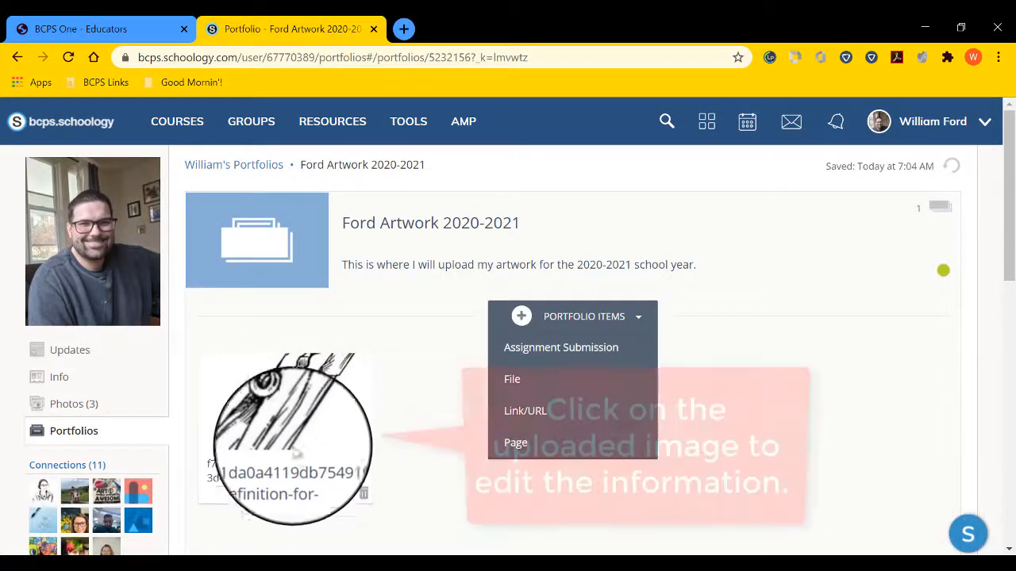
Step: Title the item 'Clothespin Artwork' and describe the 9/8/2020 pencil drawing, scan and darkened lines
left_click(286, 428)
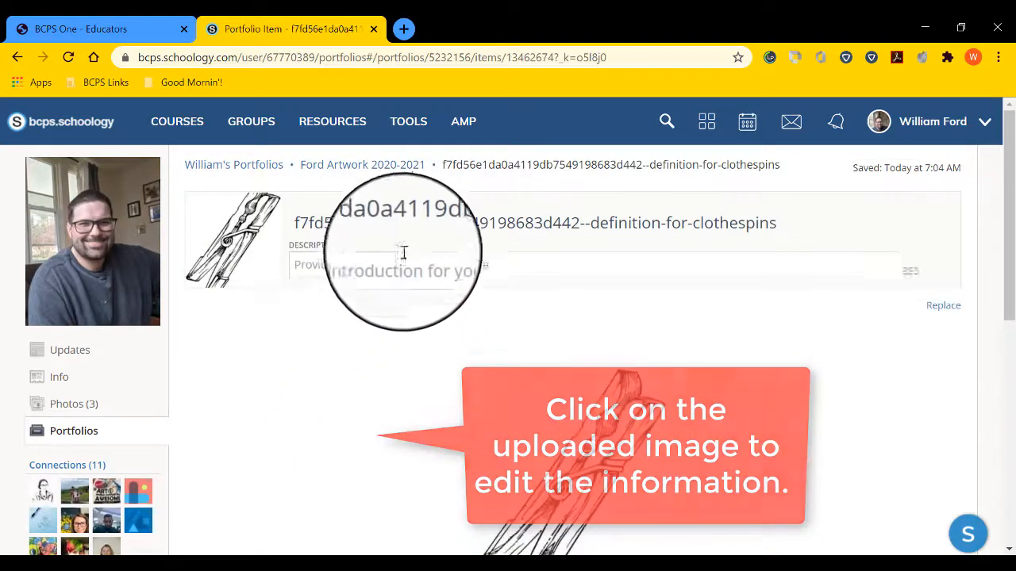
left_click(429, 230)
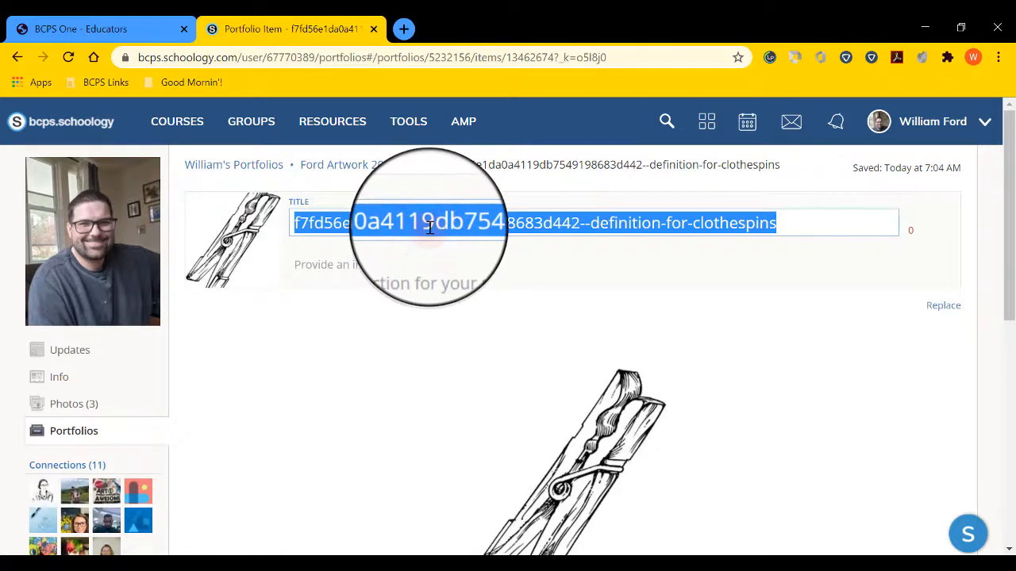
type("Clothespin Artwork")
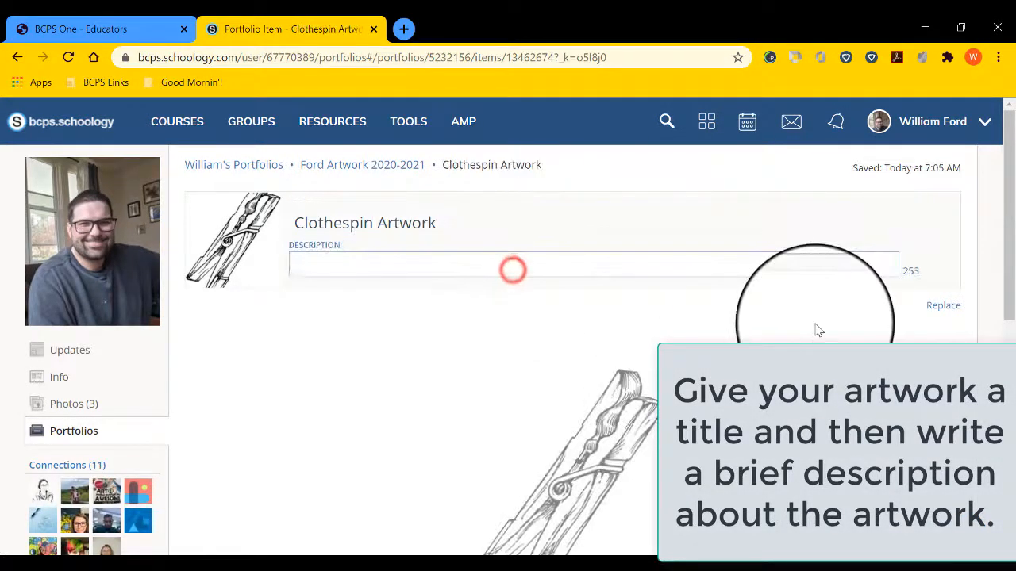
type("Clothespin drawing completed 9/")
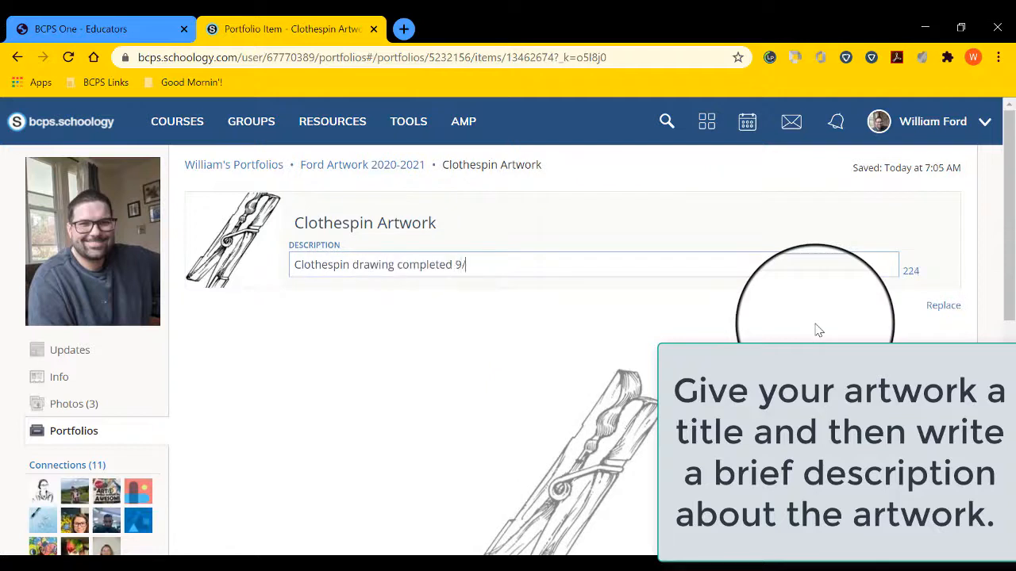
type("8/2020. I used")
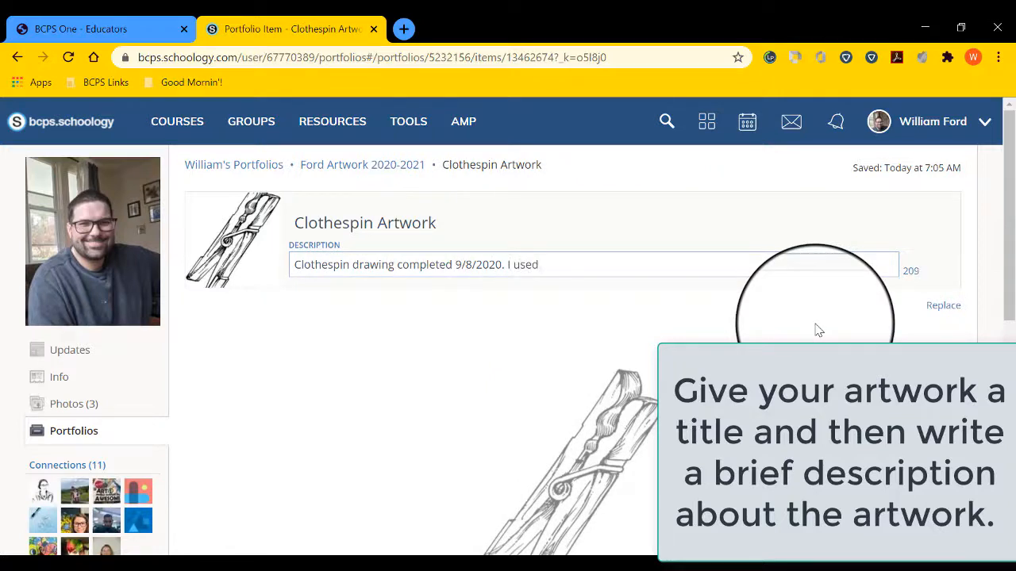
type("pencil and then scanned the image onto th")
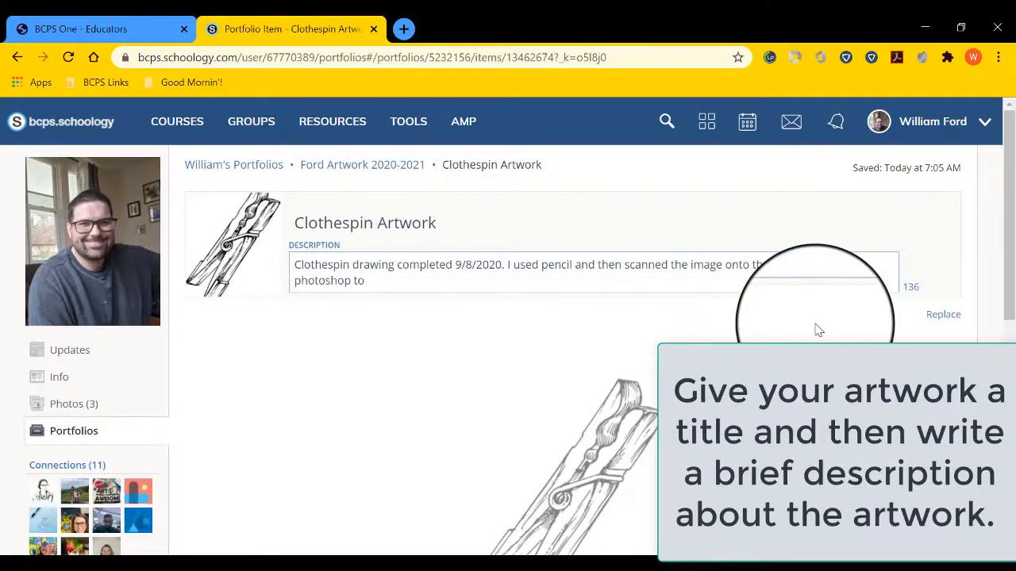
type("edit and darken the lines.")
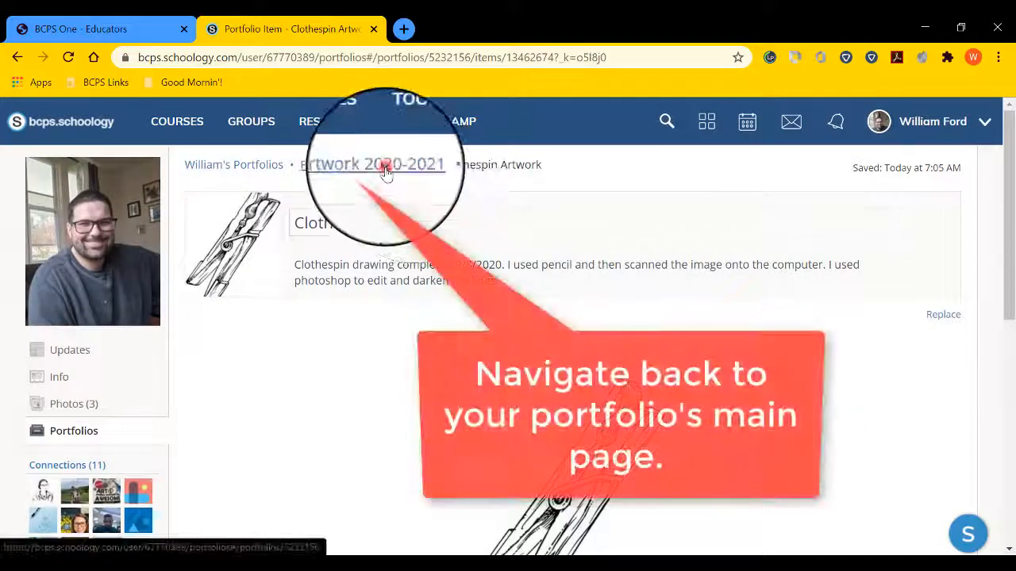
Step: Return to the Ford Artwork 2020-2021 portfolio page and select the Portfolio Image tile
left_click(373, 164)
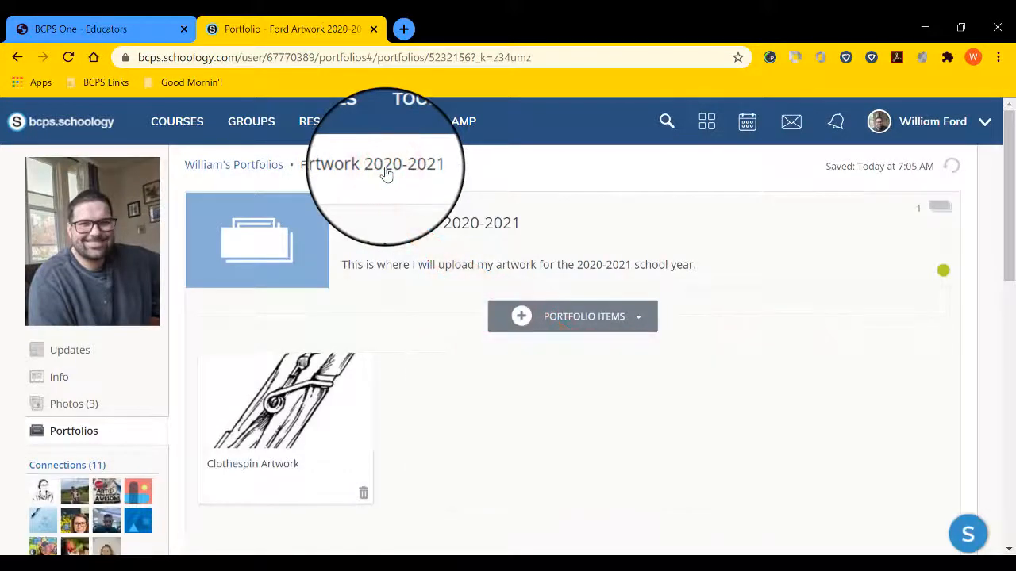
mouse_move(293, 225)
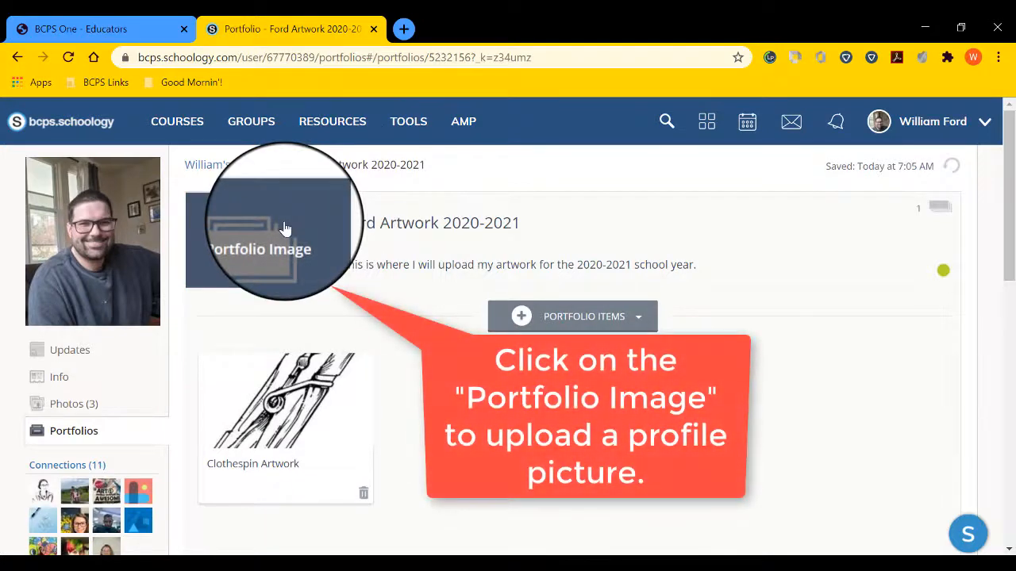
left_click(286, 228)
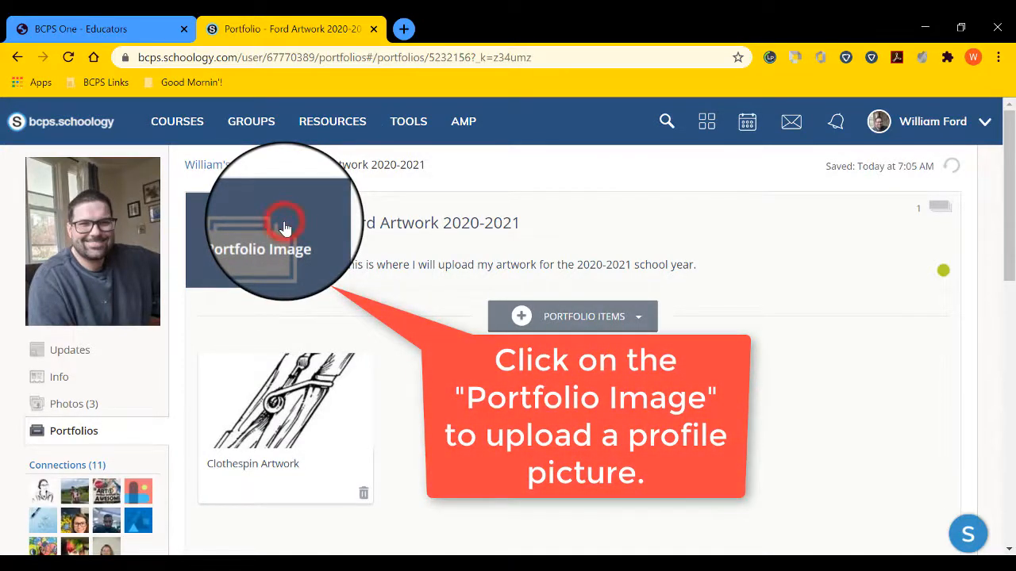
Step: Bring up the cover image editor and try teal, then yellow, as the cover colour
left_click(285, 228)
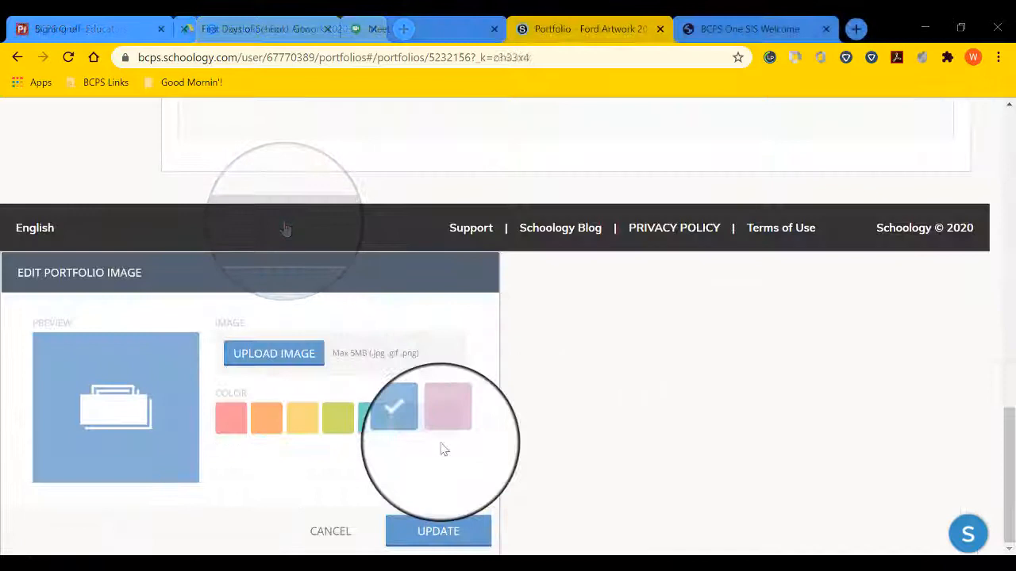
left_click(392, 418)
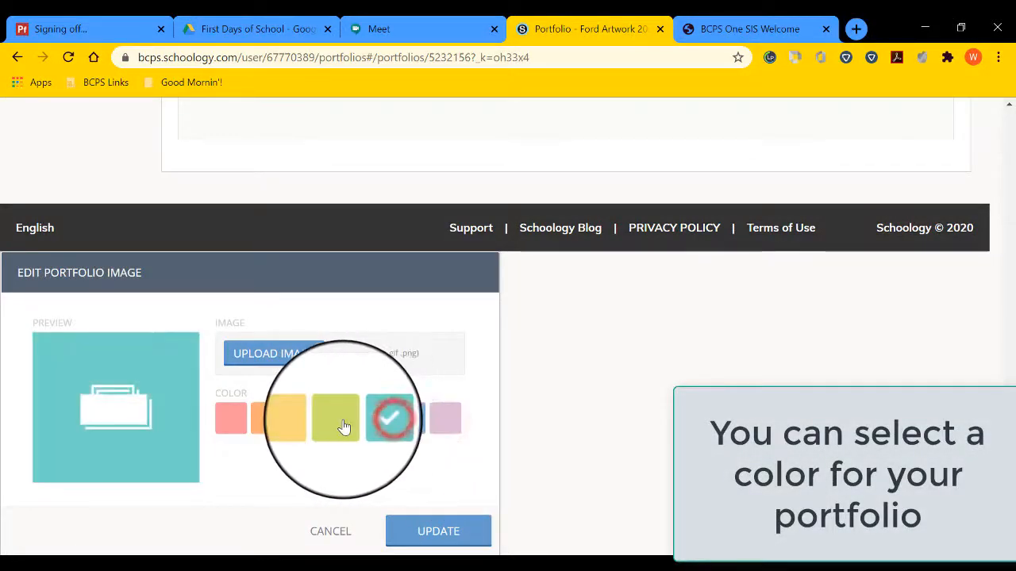
left_click(283, 418)
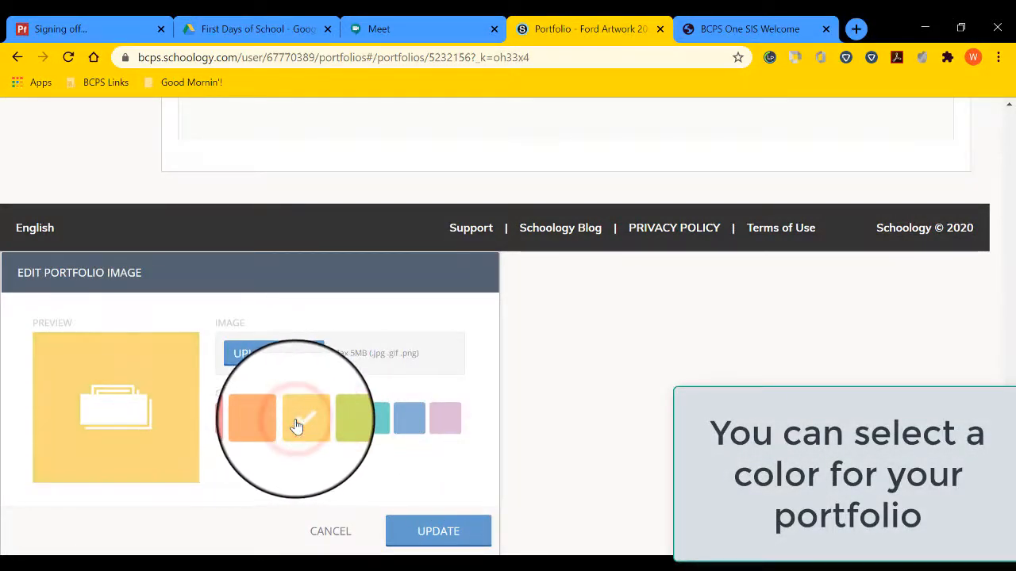
mouse_move(270, 373)
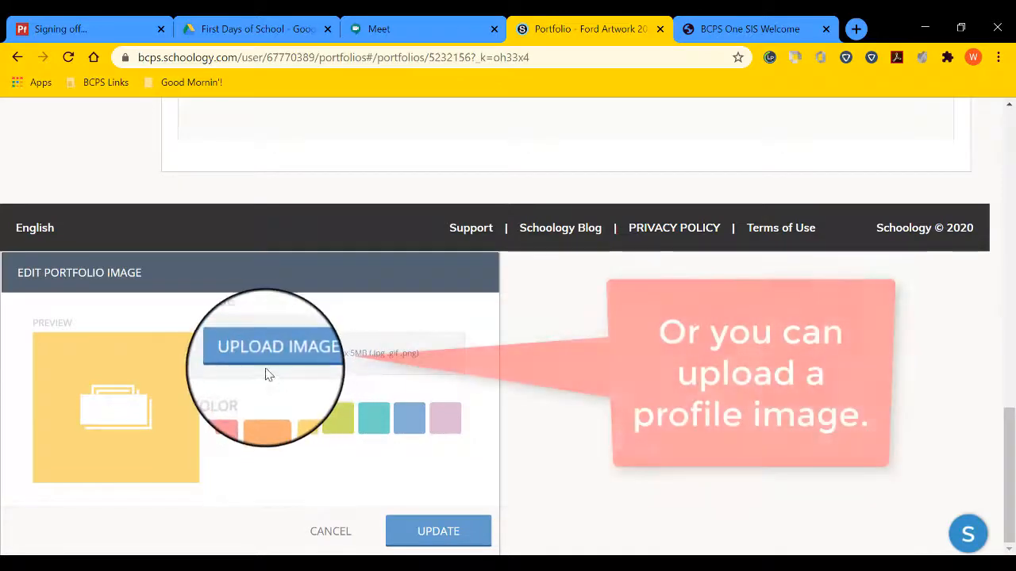
Step: Upload the IMG_20200618_184400_2.jpg self-portrait as the portfolio cover image
left_click(277, 347)
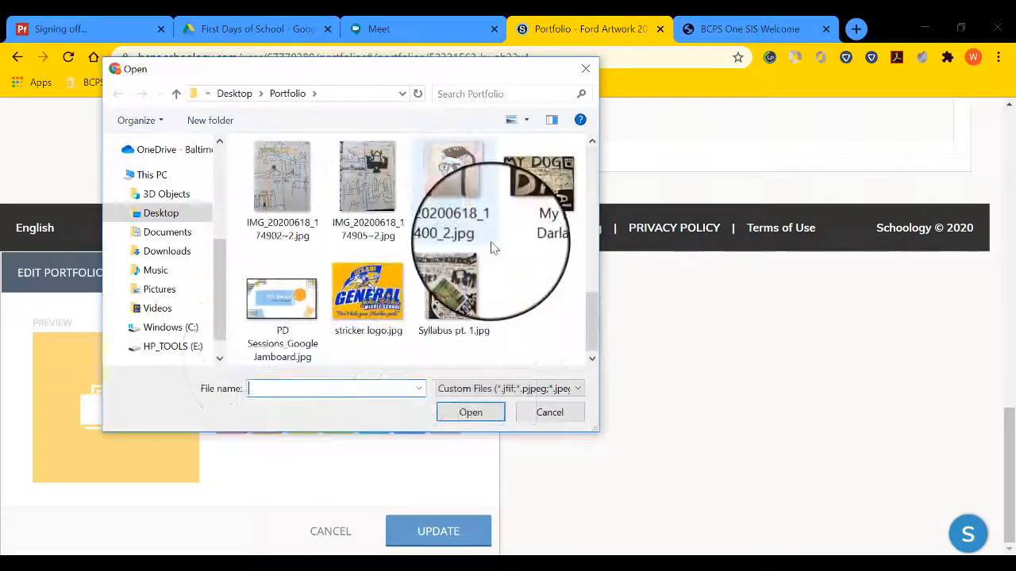
left_click(453, 176)
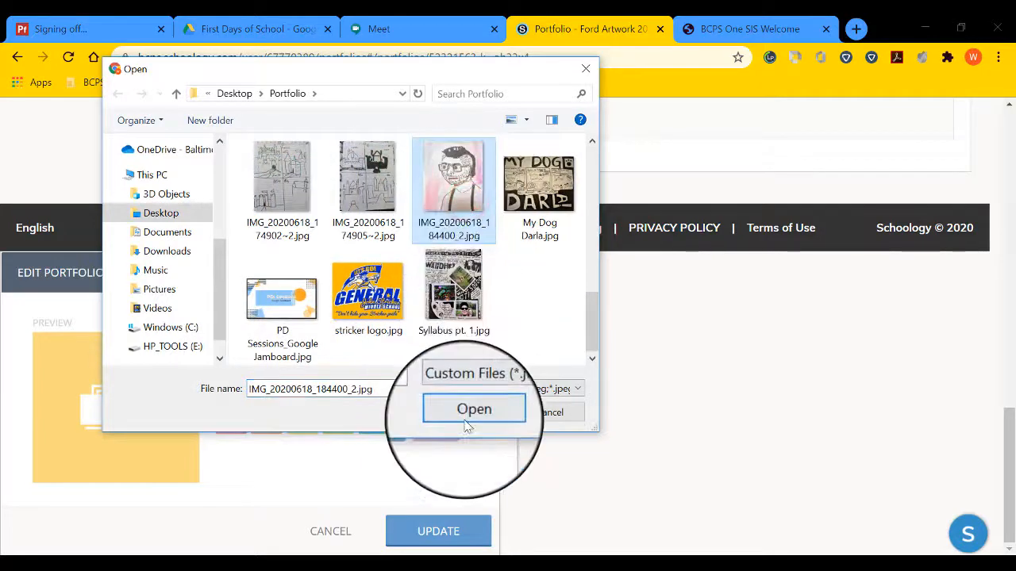
left_click(474, 409)
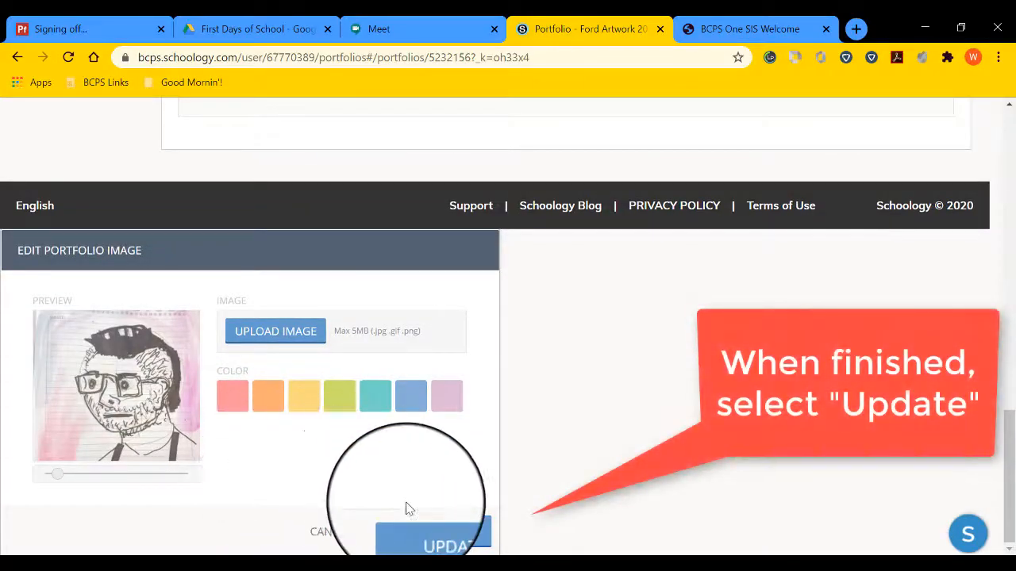
Step: Save the self-portrait cover with Update and return to the Portfolios list
left_click(446, 546)
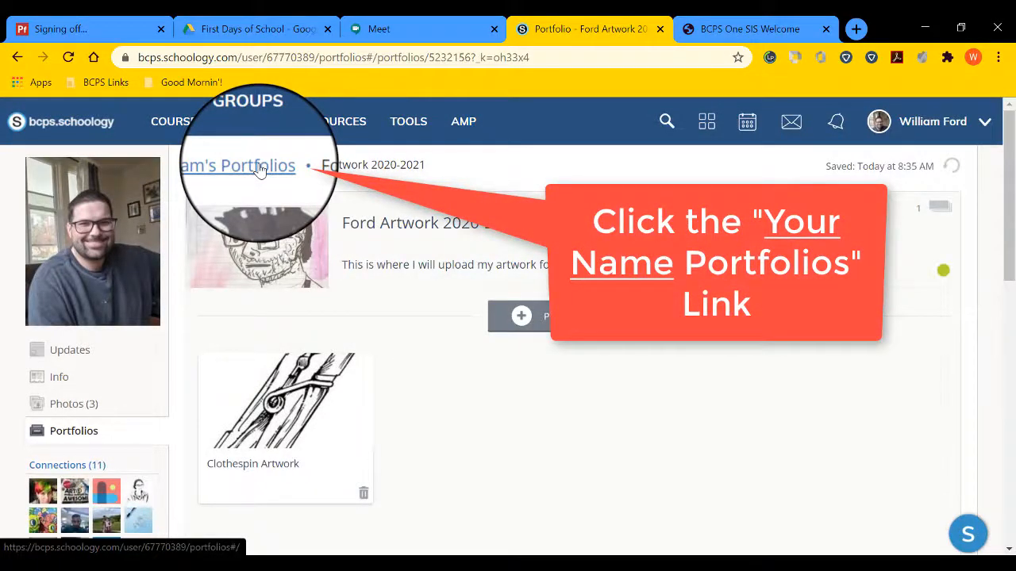
left_click(258, 165)
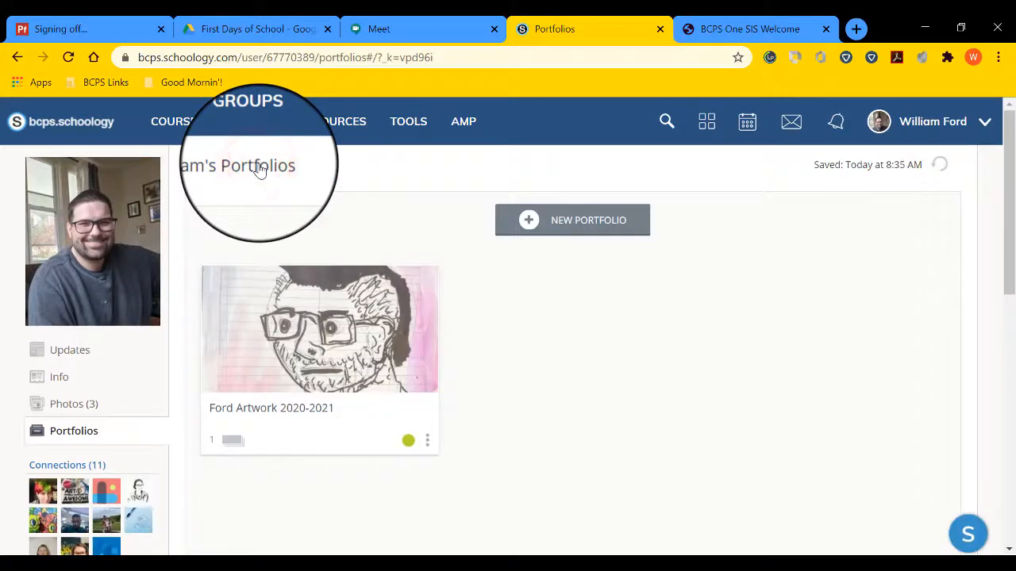
mouse_move(427, 440)
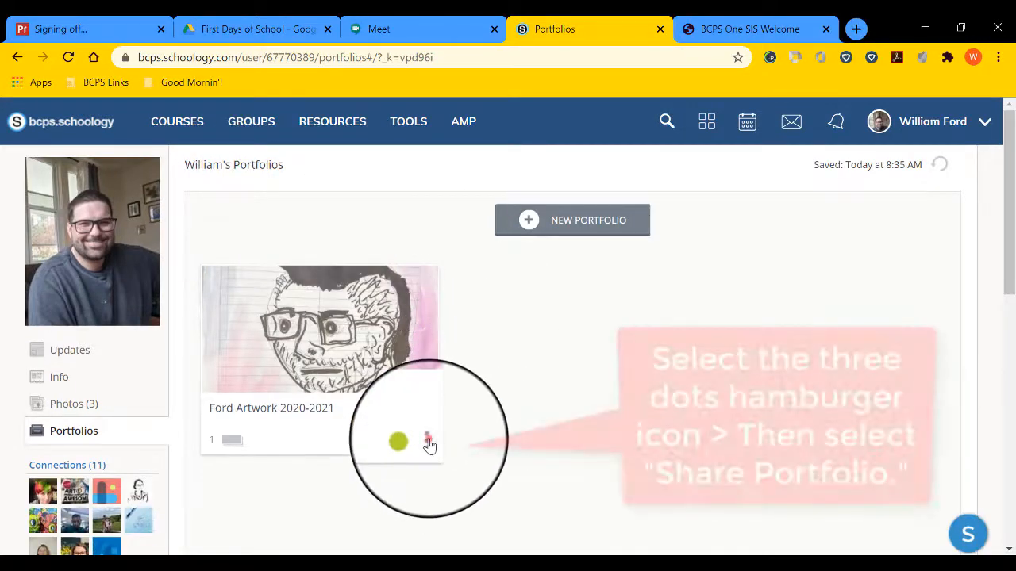
Step: Generate and copy the public share link for the 'Ford Artwork 2020-2021' portfolio
left_click(428, 441)
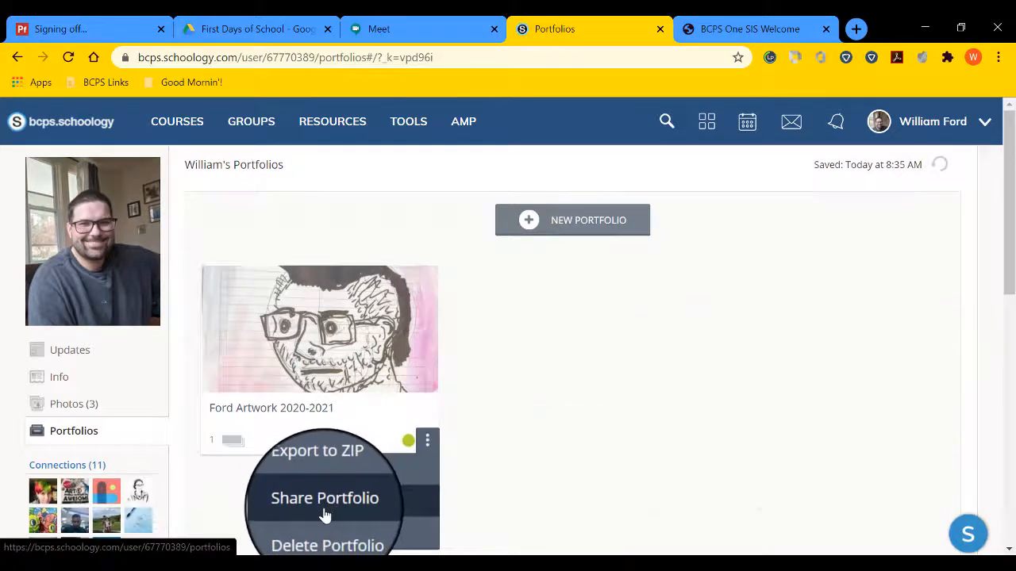
left_click(324, 497)
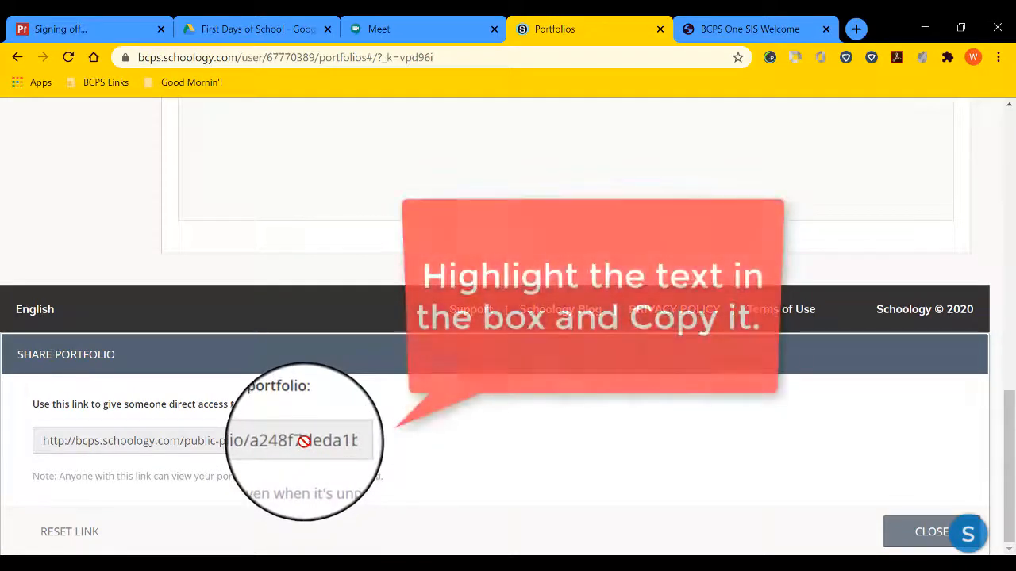
triple_click(199, 441)
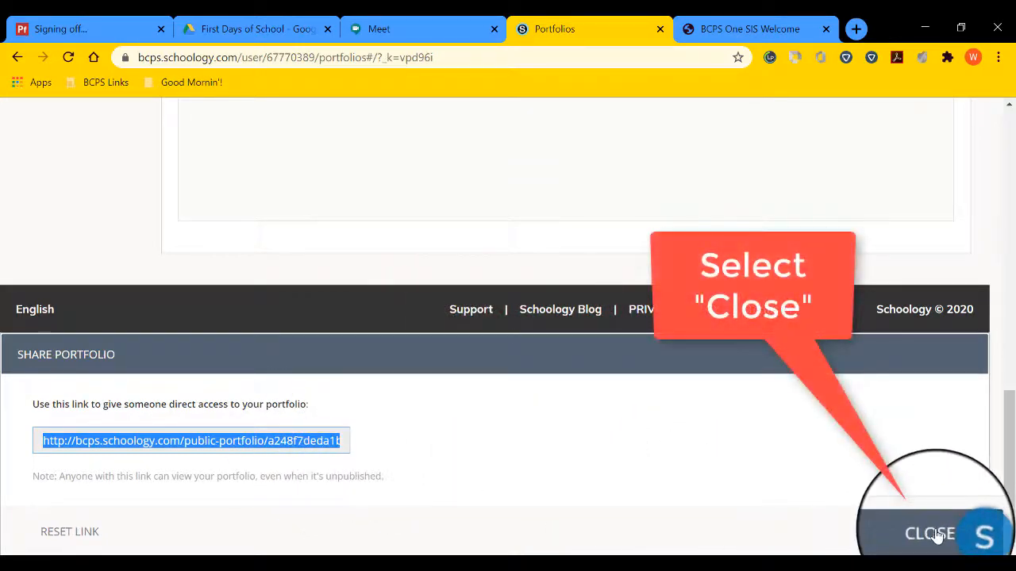
left_click(928, 533)
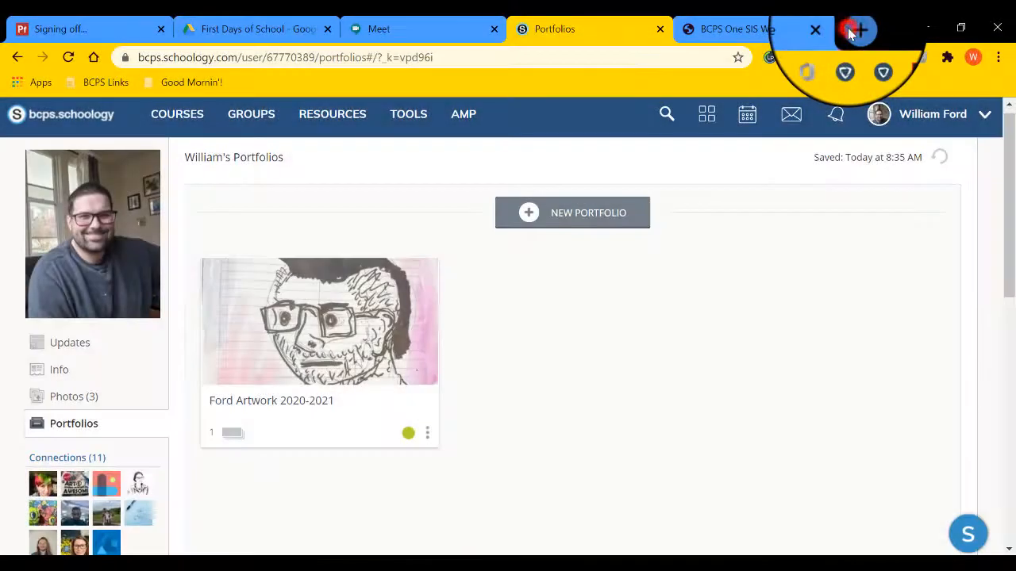
Step: Open a new Chrome tab and show the paste menu in its address bar
left_click(856, 30)
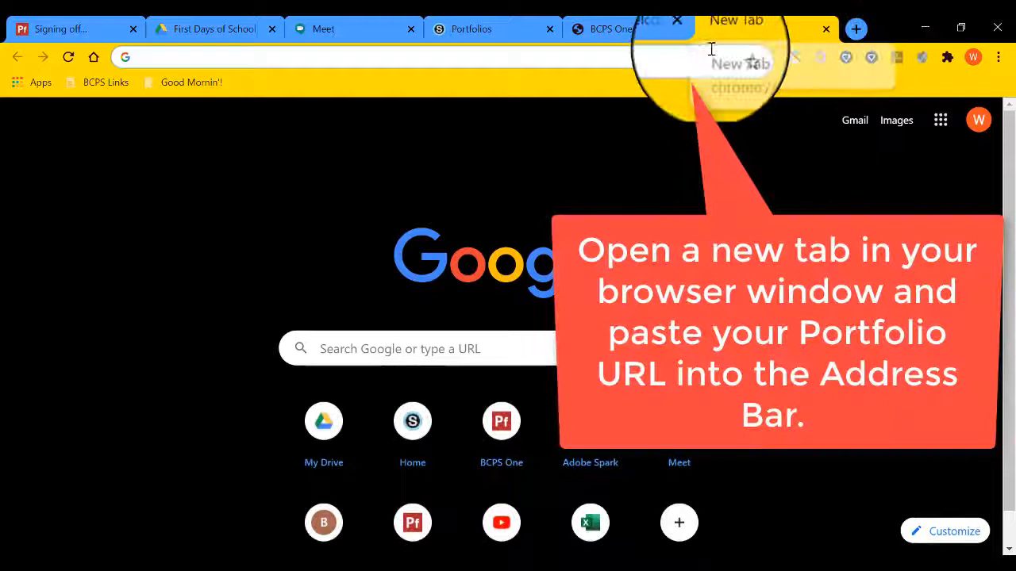
left_click(396, 56)
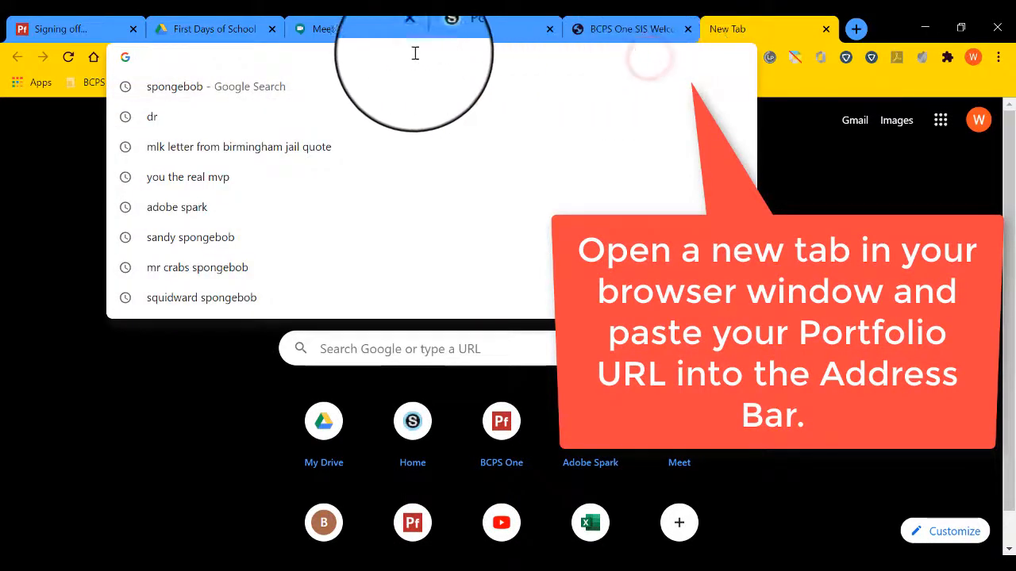
right_click(413, 53)
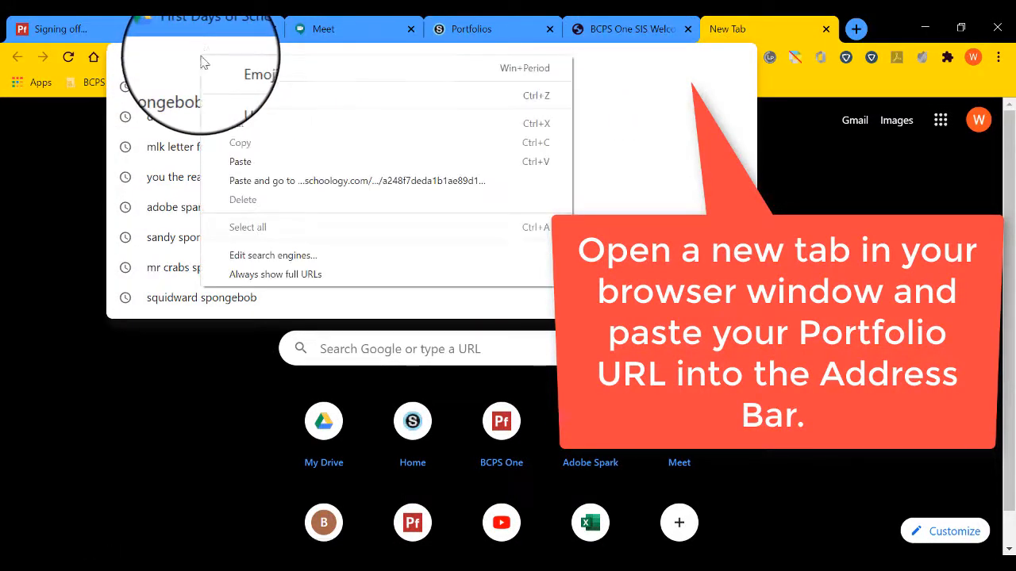